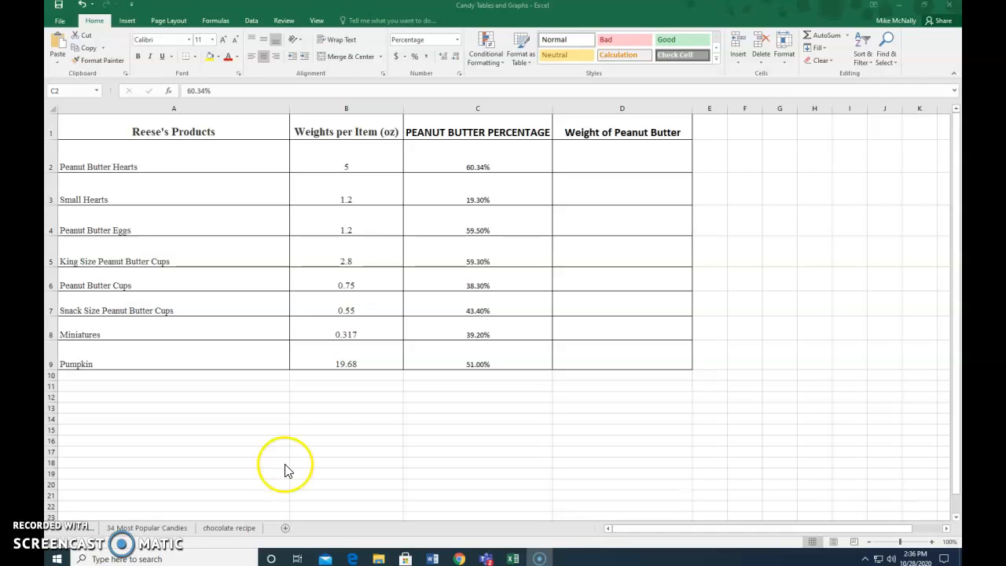
{"action": "mouse_move", "coordinate": [456, 420]}
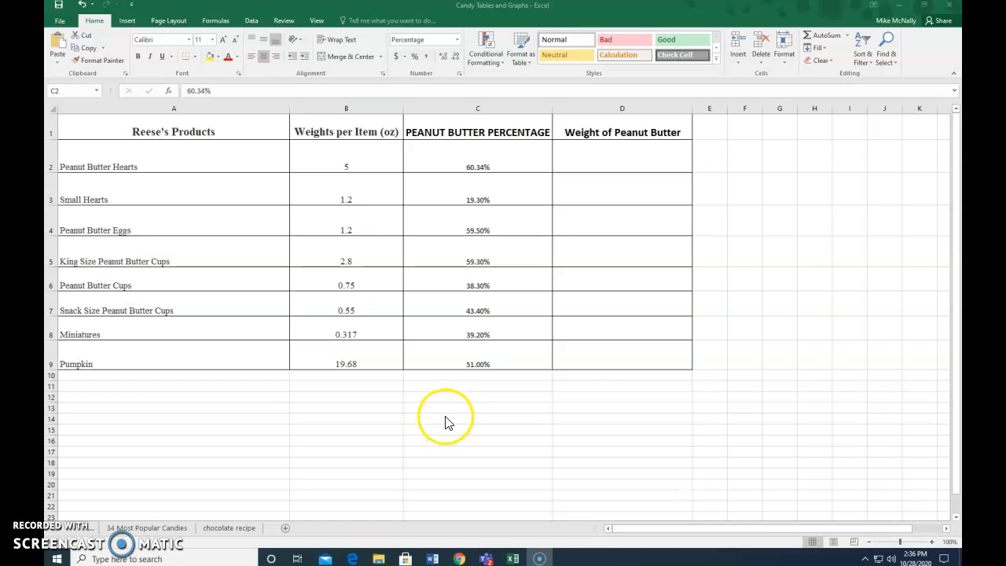
{"action": "mouse_move", "coordinate": [468, 216]}
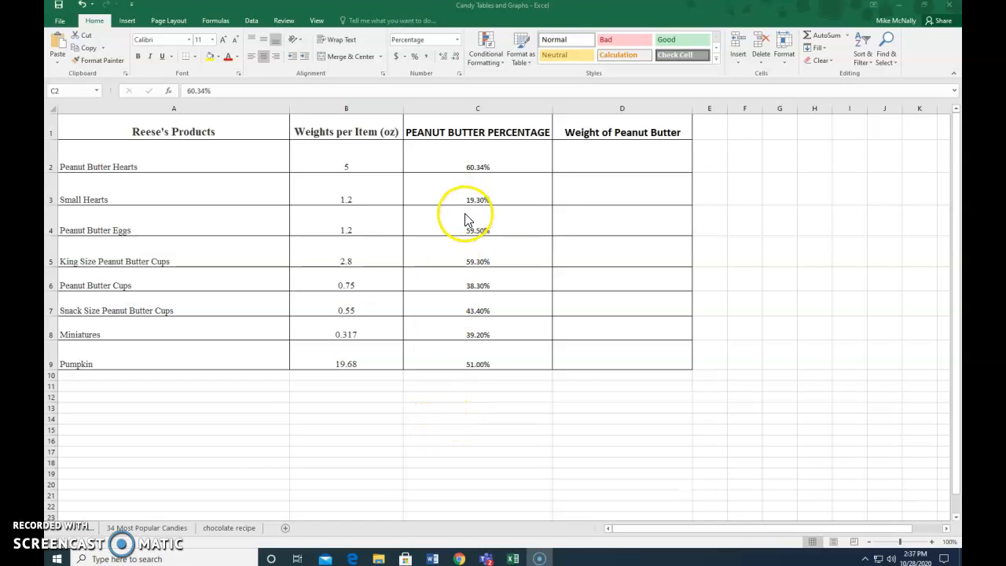
{"action": "mouse_move", "coordinate": [333, 141]}
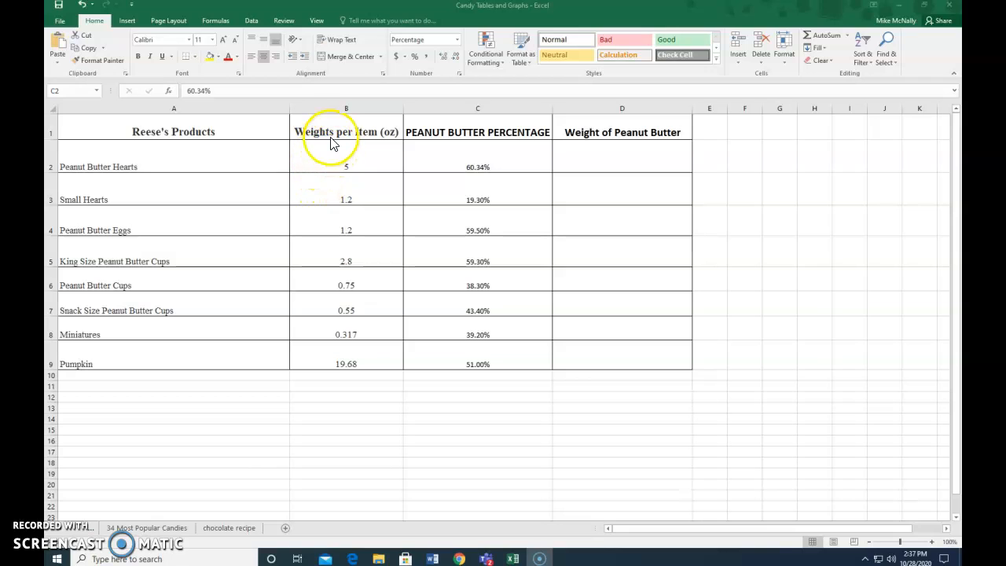
{"action": "mouse_move", "coordinate": [200, 171]}
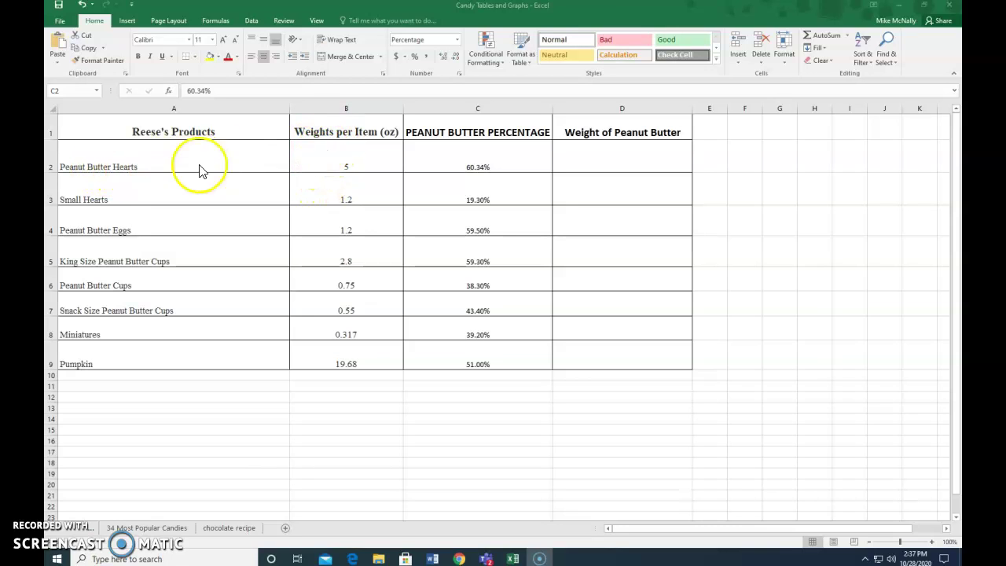
{"action": "mouse_move", "coordinate": [389, 142]}
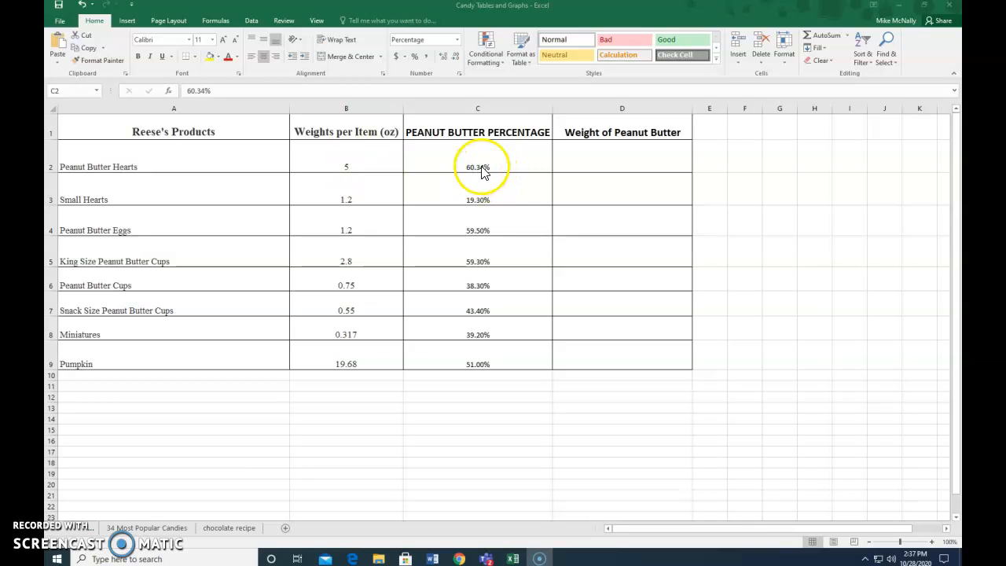
{"action": "mouse_move", "coordinate": [482, 160]}
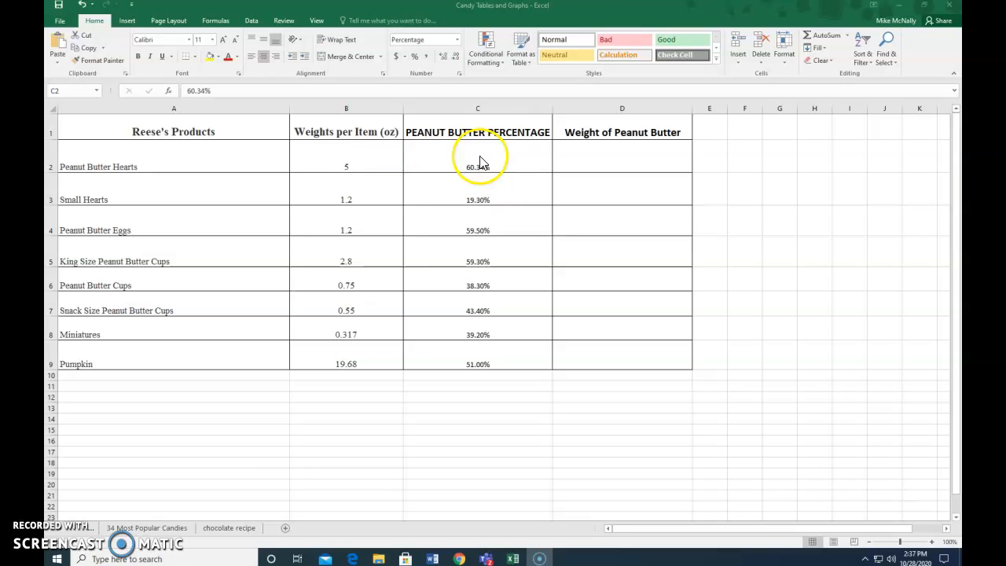
{"action": "mouse_move", "coordinate": [476, 180]}
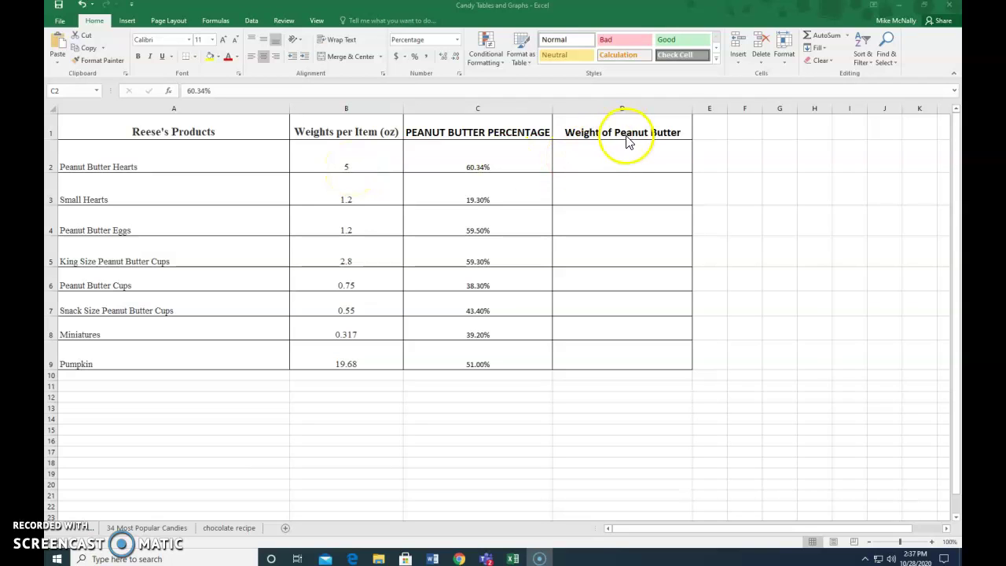
{"action": "mouse_move", "coordinate": [587, 169]}
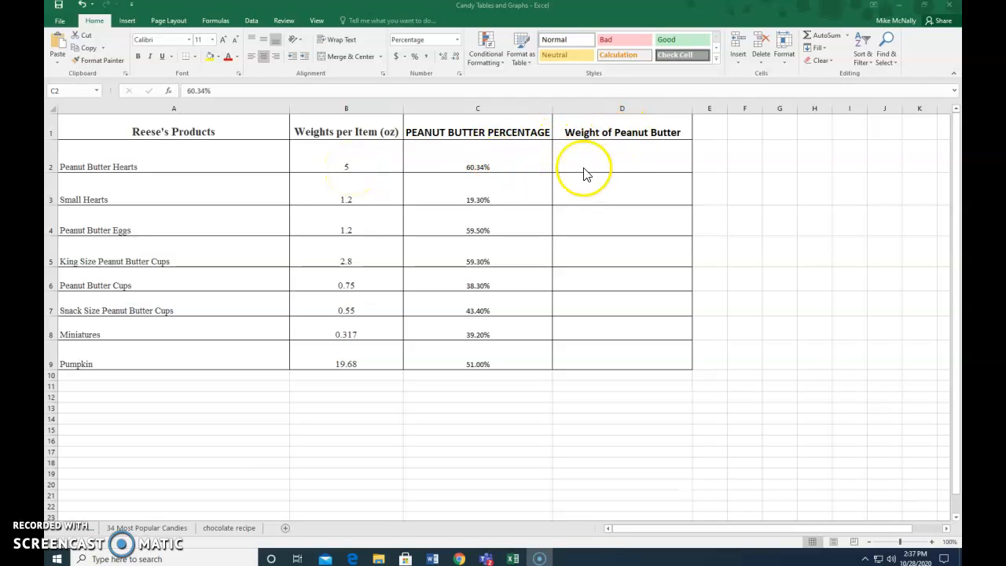
{"action": "mouse_move", "coordinate": [351, 179]}
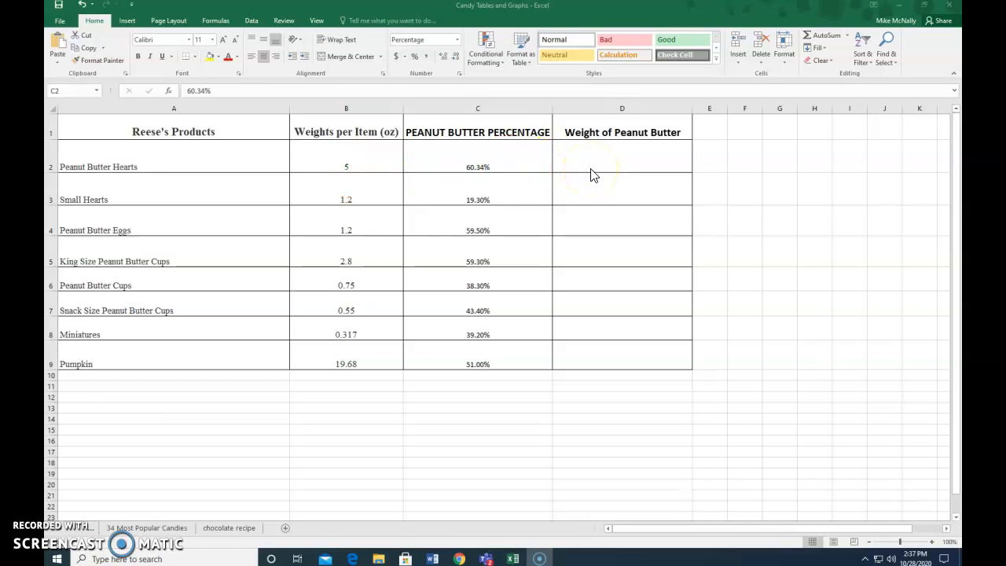
Step: Enter =B2*C2 in D2 to get Peanut Butter Hearts' peanut butter weight (3.017)
{"action": "left_click", "coordinate": [478, 164]}
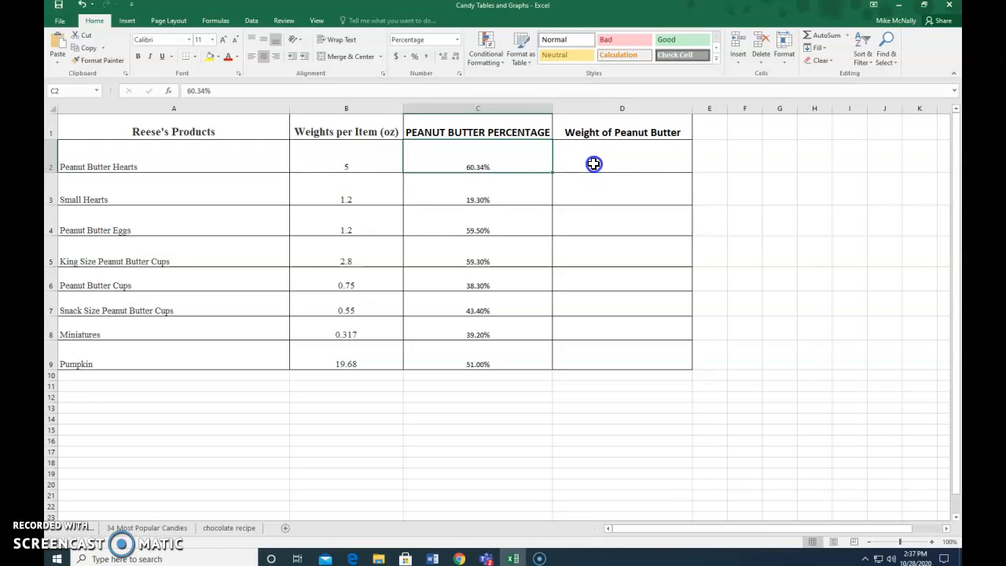
{"action": "left_click", "coordinate": [592, 164]}
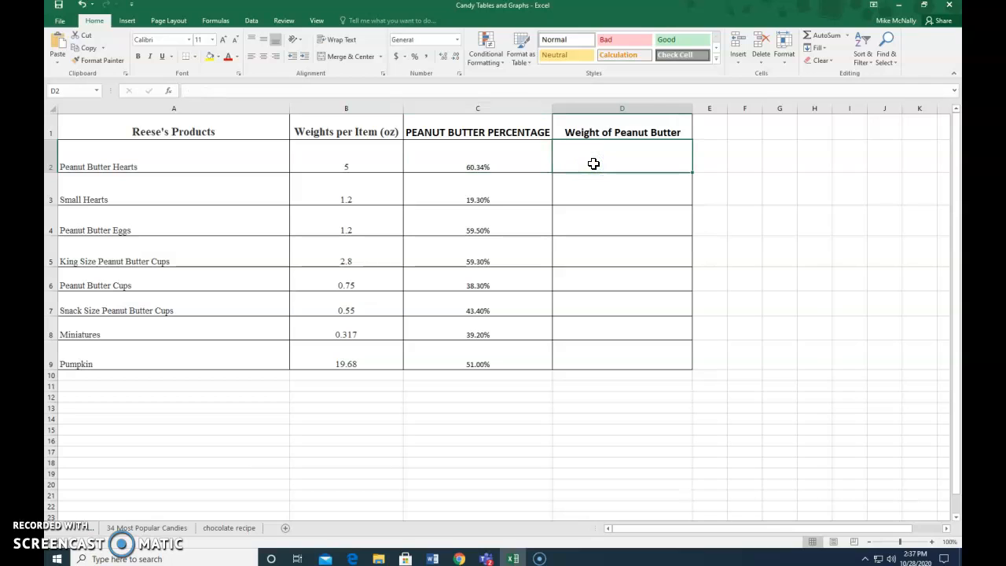
{"action": "type", "text": "="}
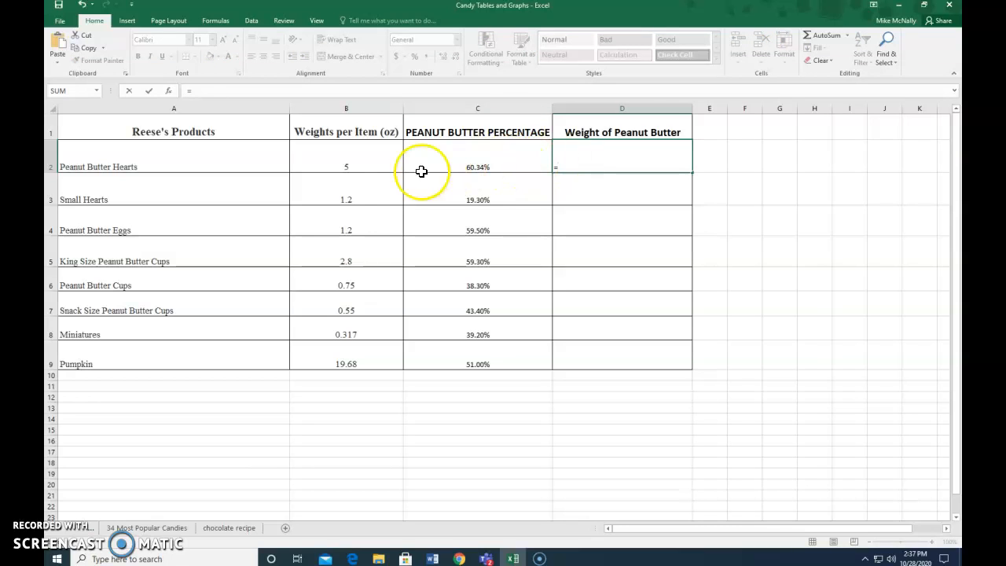
{"action": "mouse_move", "coordinate": [361, 161]}
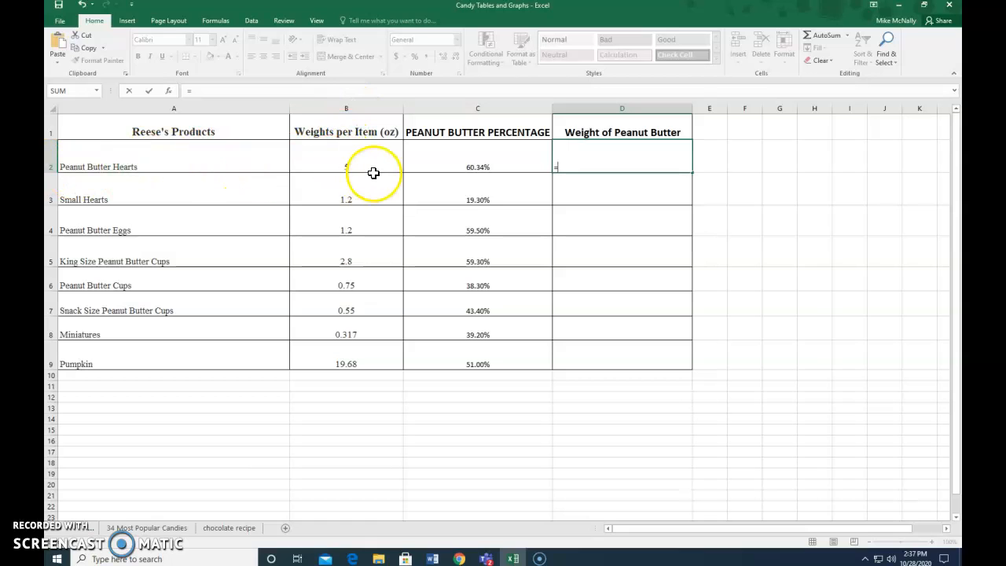
{"action": "left_click", "coordinate": [346, 163]}
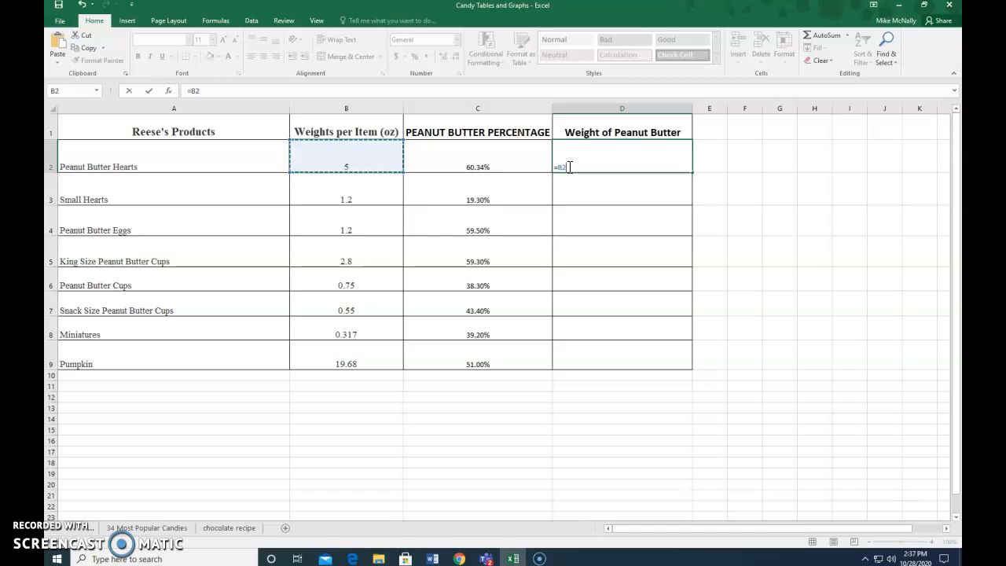
{"action": "type", "text": "*"}
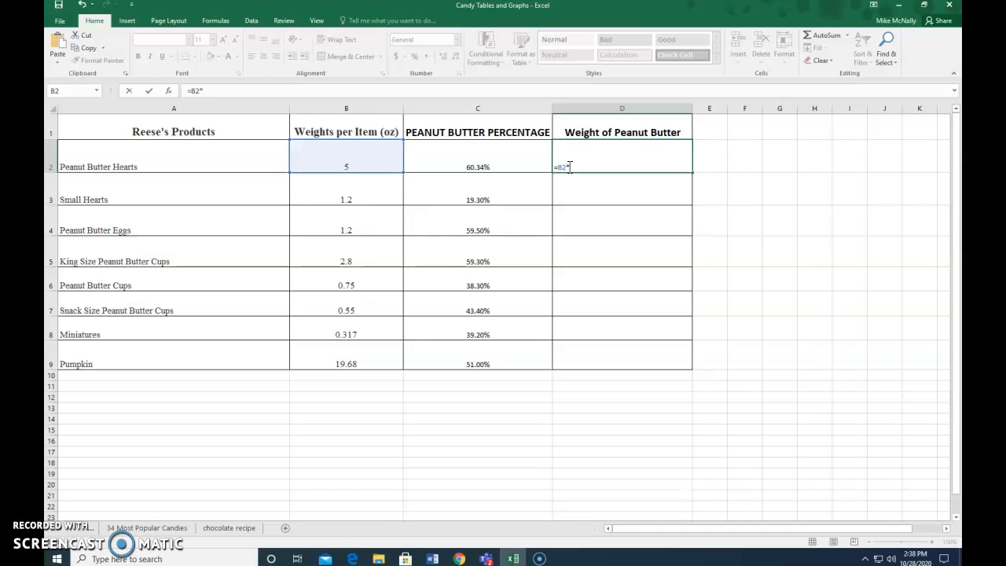
{"action": "mouse_move", "coordinate": [593, 171]}
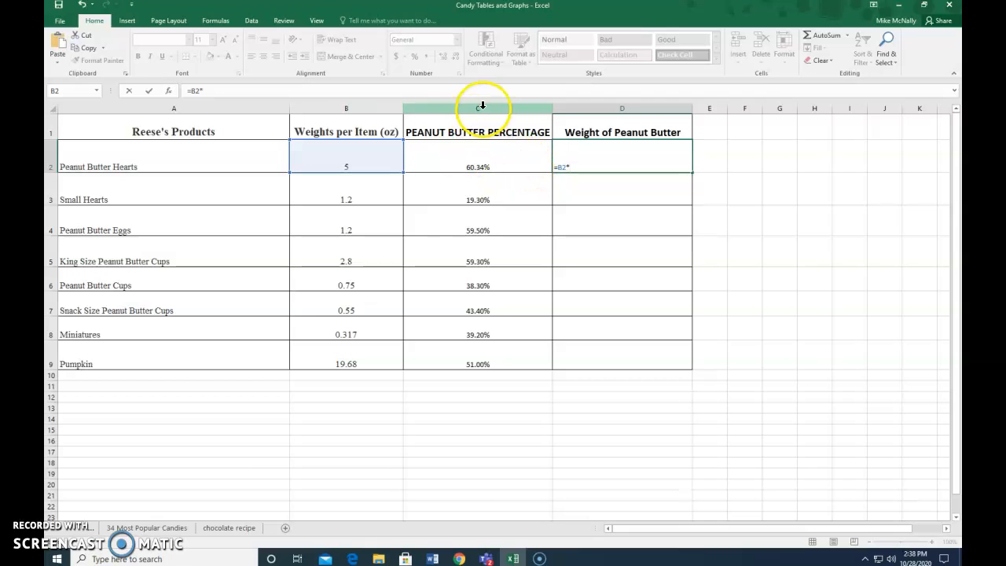
{"action": "mouse_move", "coordinate": [483, 110]}
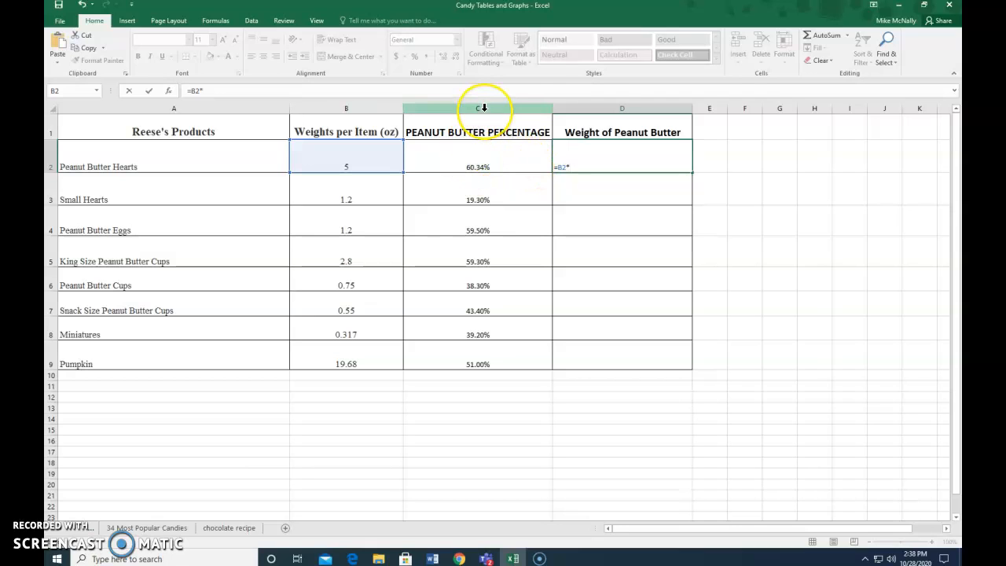
{"action": "mouse_move", "coordinate": [72, 162]}
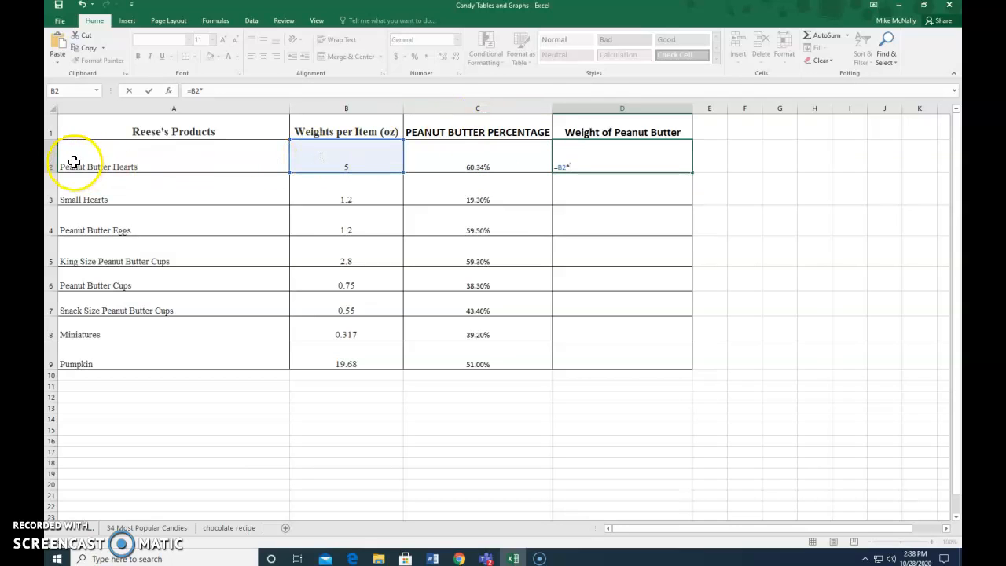
{"action": "left_click", "coordinate": [480, 166]}
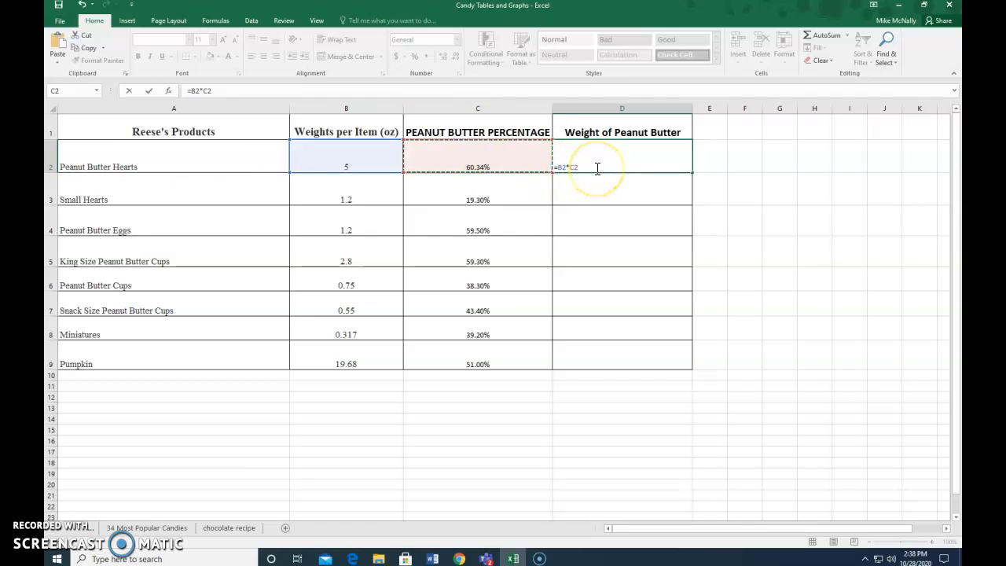
{"action": "key", "text": "Enter"}
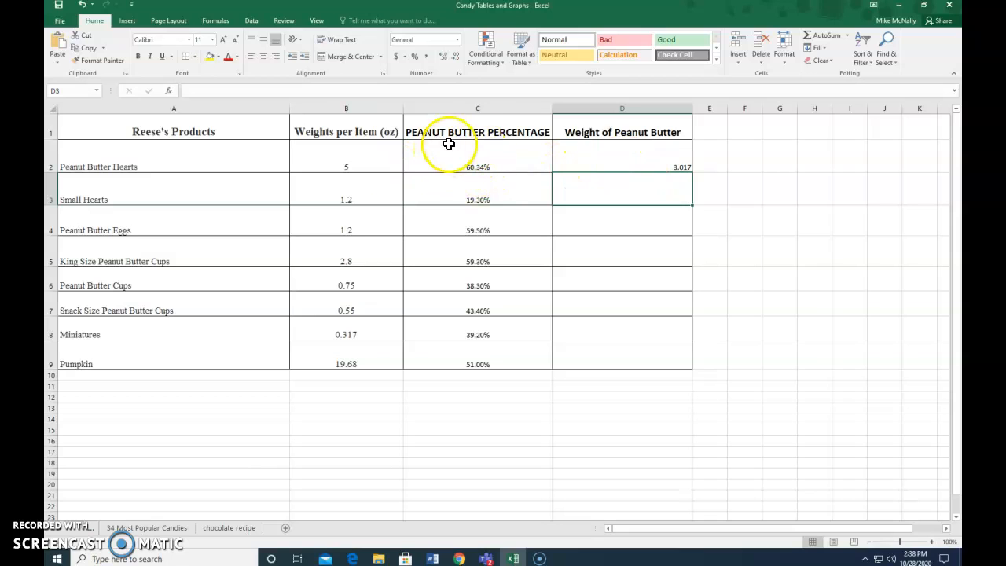
{"action": "mouse_move", "coordinate": [474, 132]}
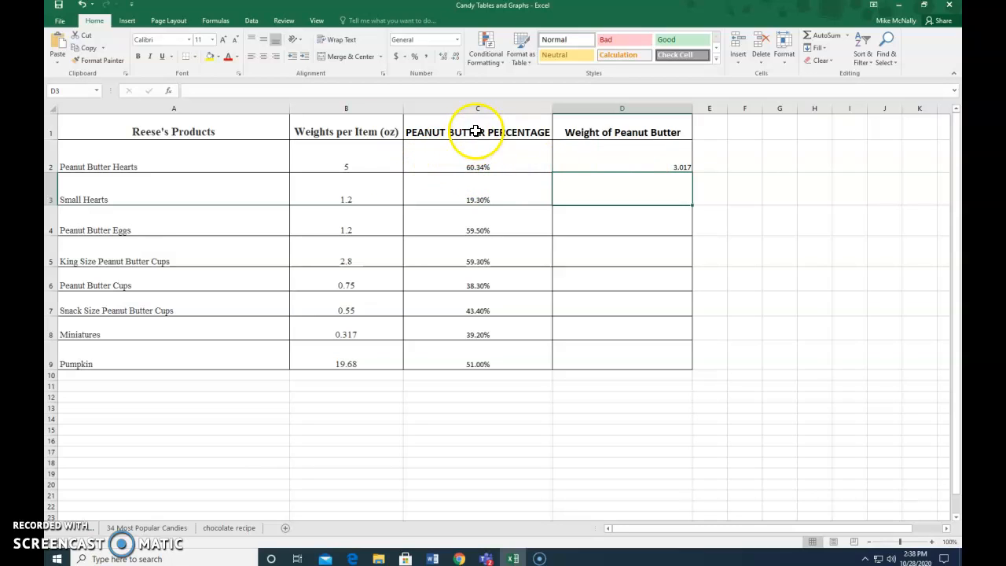
{"action": "mouse_move", "coordinate": [340, 165]}
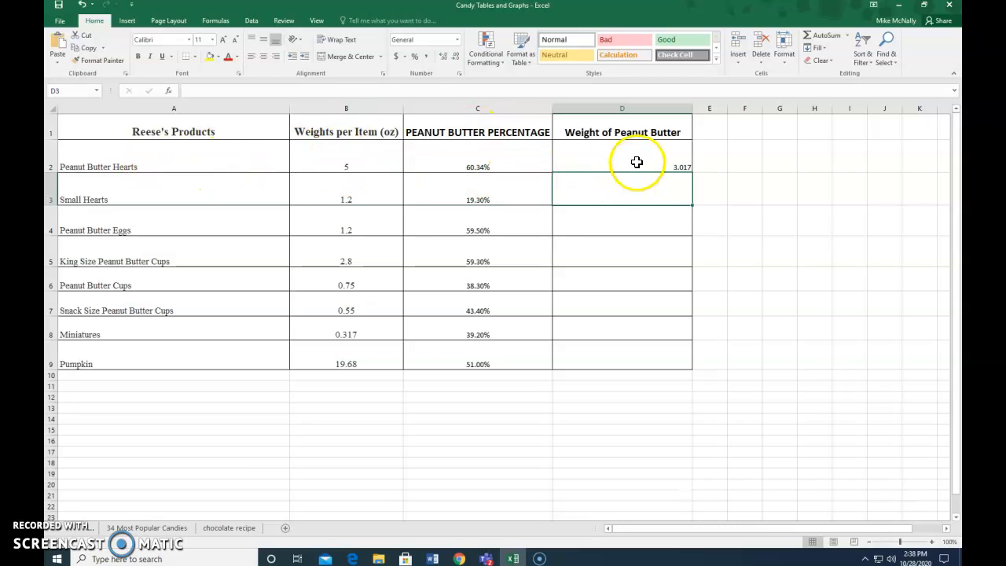
{"action": "mouse_move", "coordinate": [651, 166]}
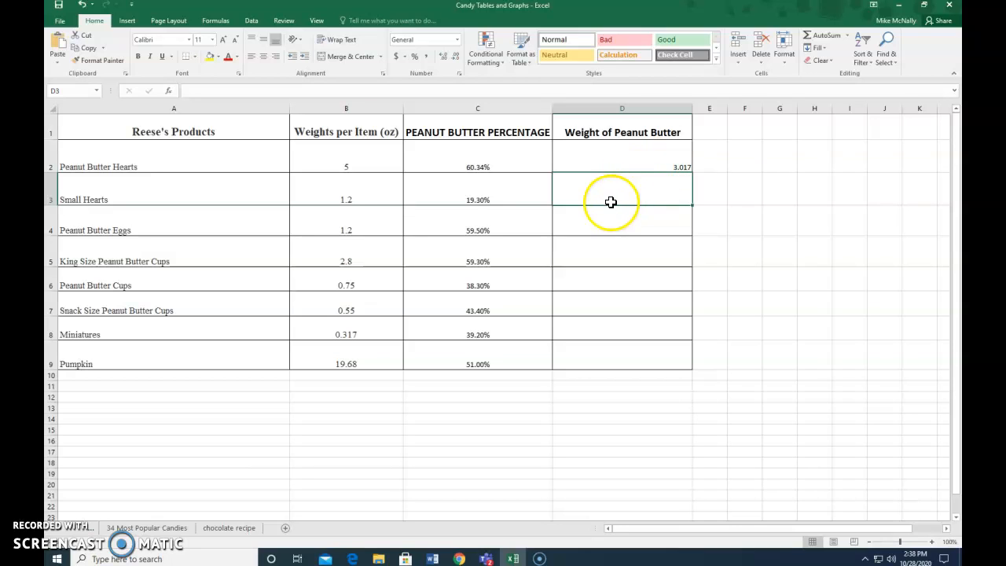
{"action": "mouse_move", "coordinate": [171, 253]}
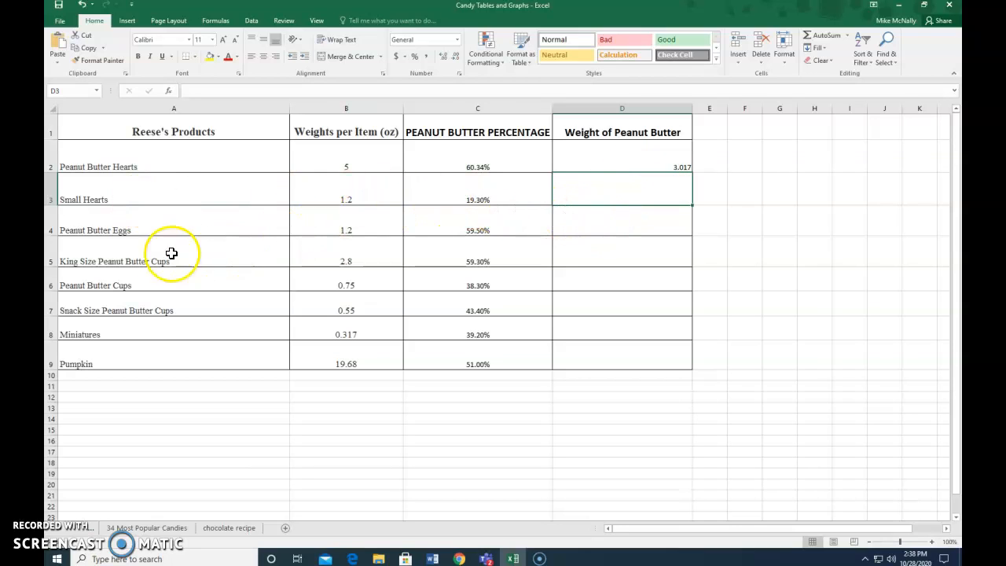
{"action": "mouse_move", "coordinate": [401, 260]}
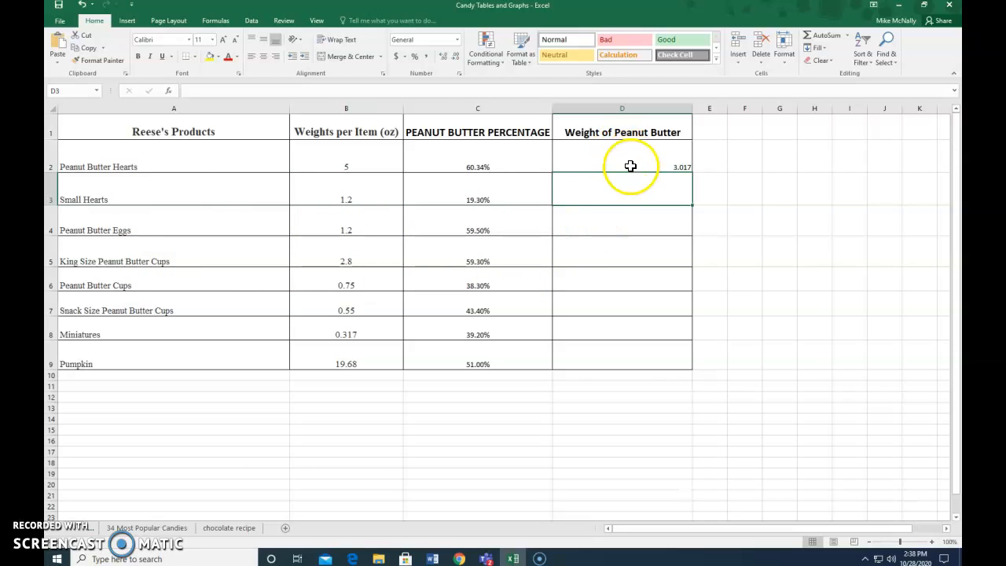
{"action": "left_click", "coordinate": [630, 166]}
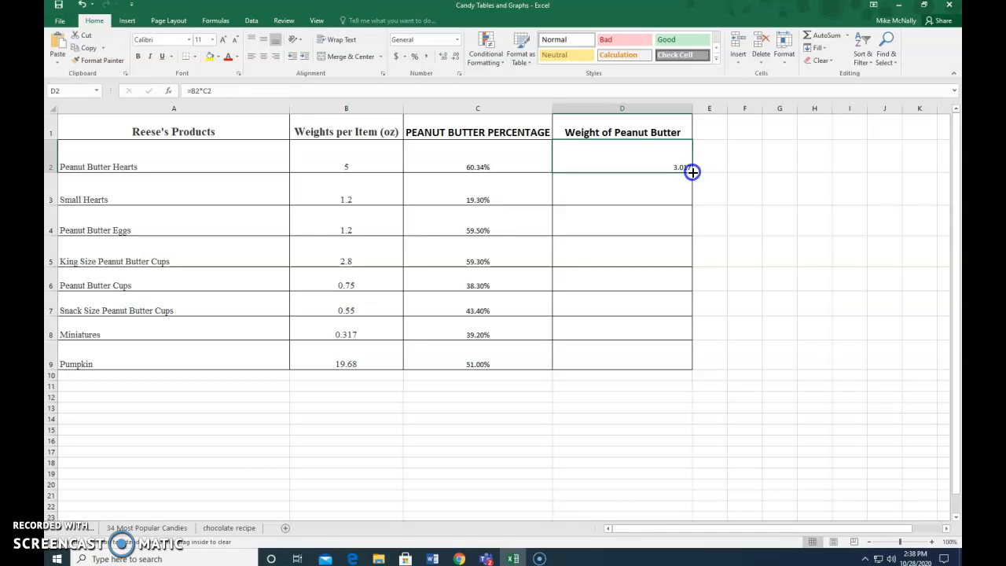
Step: Fill the D2 formula down to D9, ending with Pumpkin at 10.0368
{"action": "left_click_drag", "start_coordinate": [691, 172], "coordinate": [688, 317]}
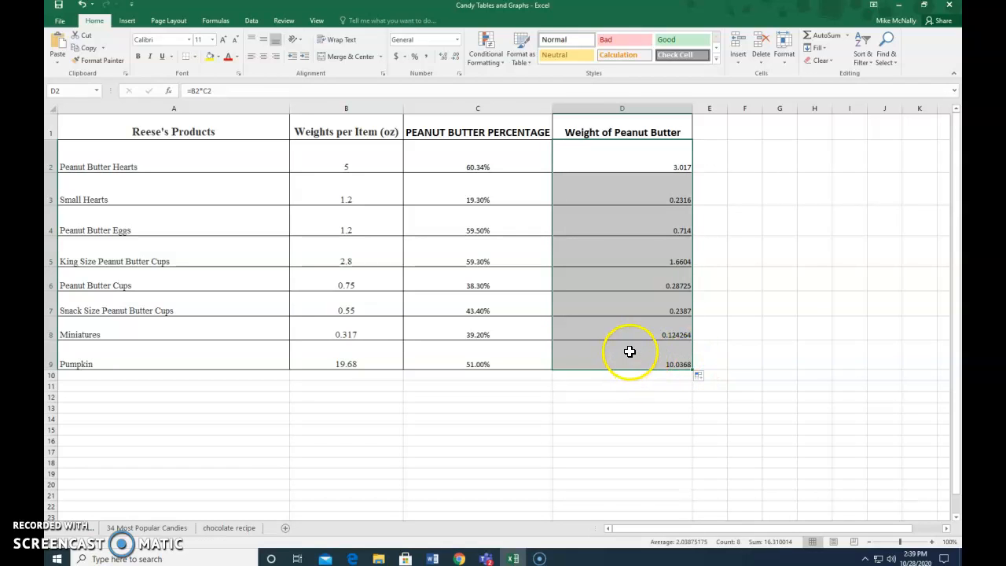
{"action": "mouse_move", "coordinate": [679, 186]}
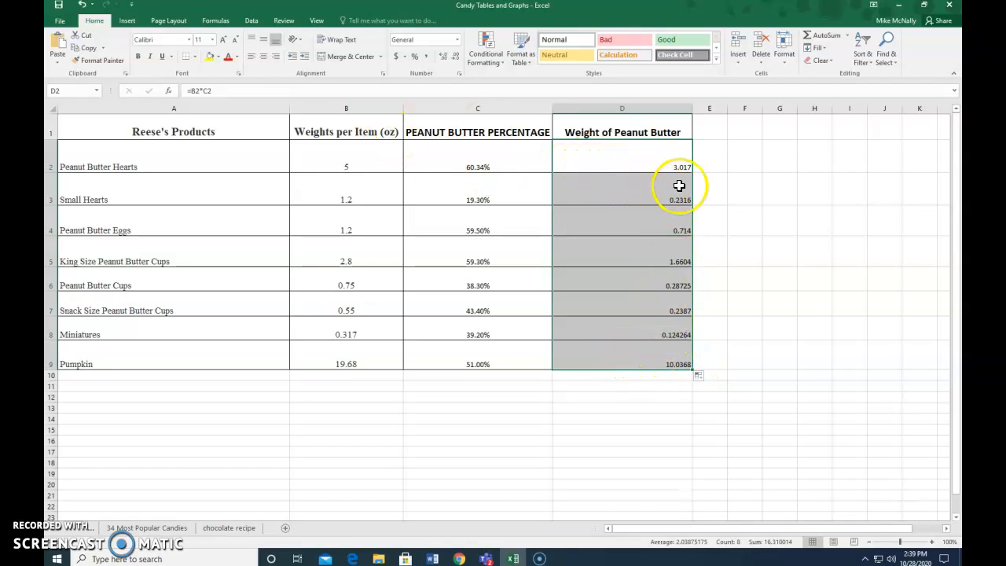
{"action": "mouse_move", "coordinate": [641, 364]}
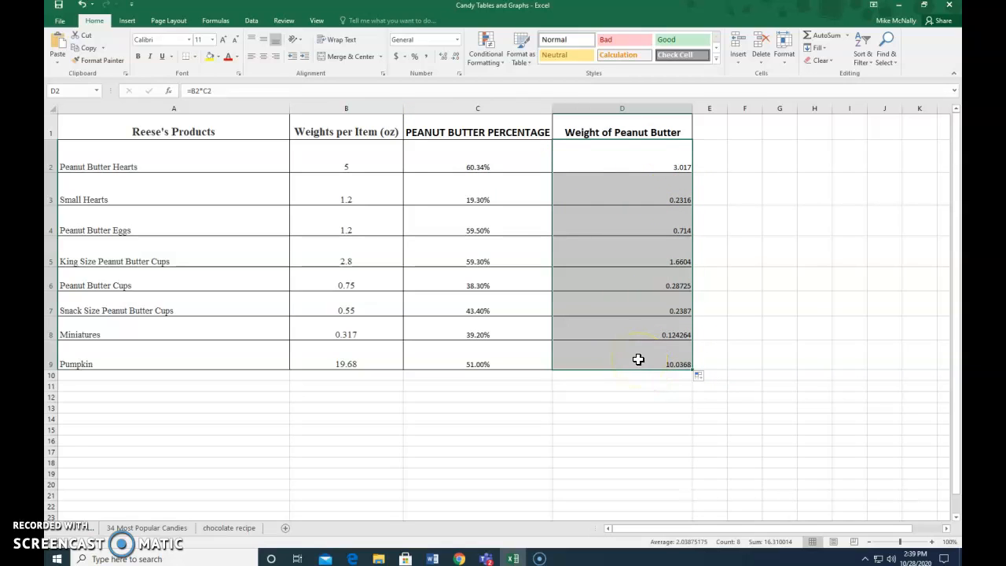
{"action": "mouse_move", "coordinate": [647, 196]}
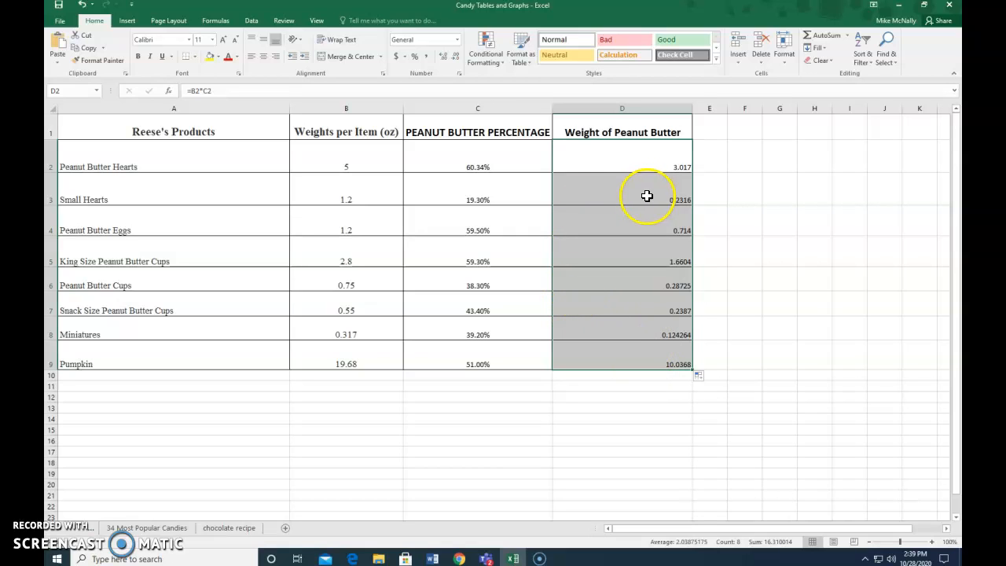
{"action": "mouse_move", "coordinate": [605, 196]}
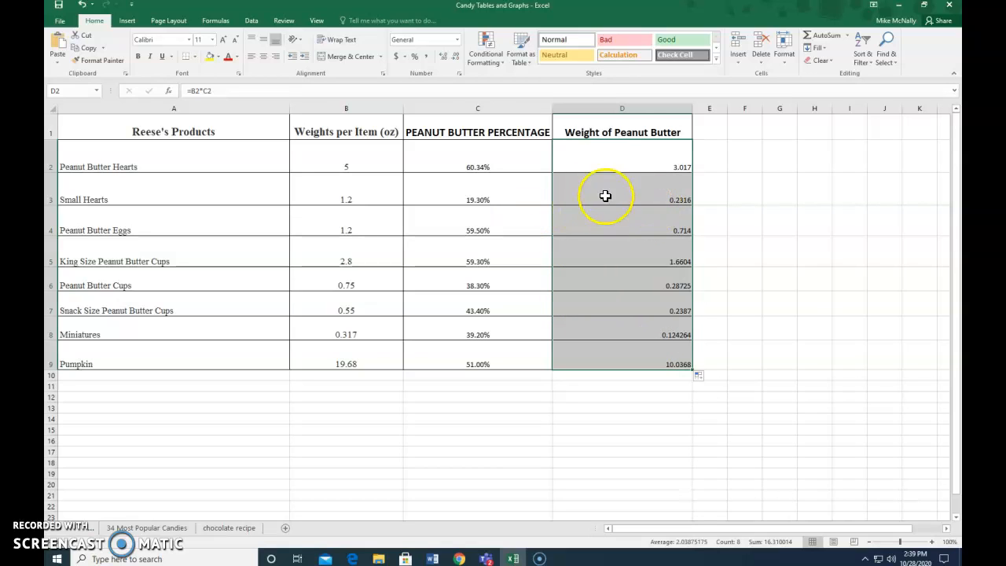
{"action": "mouse_move", "coordinate": [215, 207]}
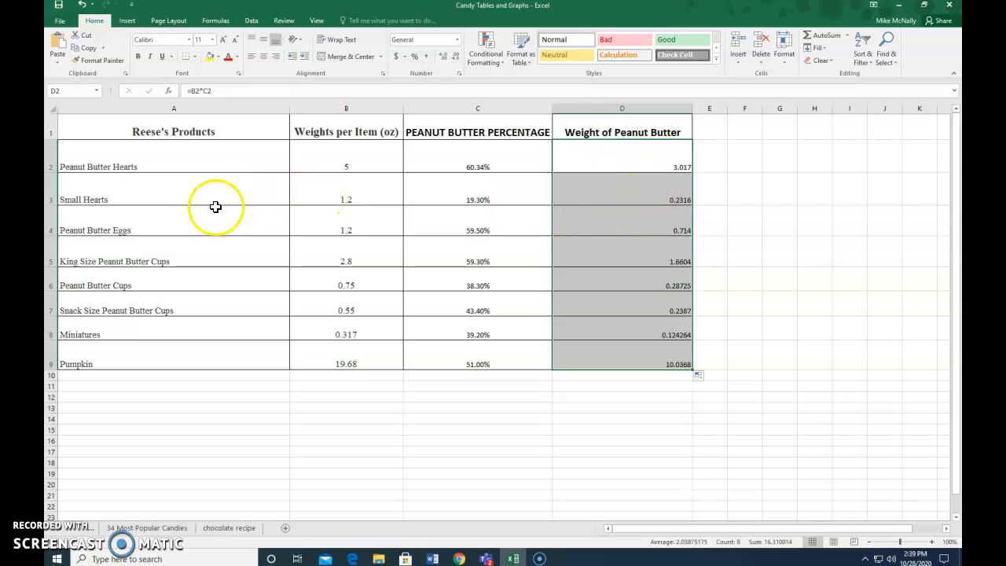
{"action": "mouse_move", "coordinate": [76, 502]}
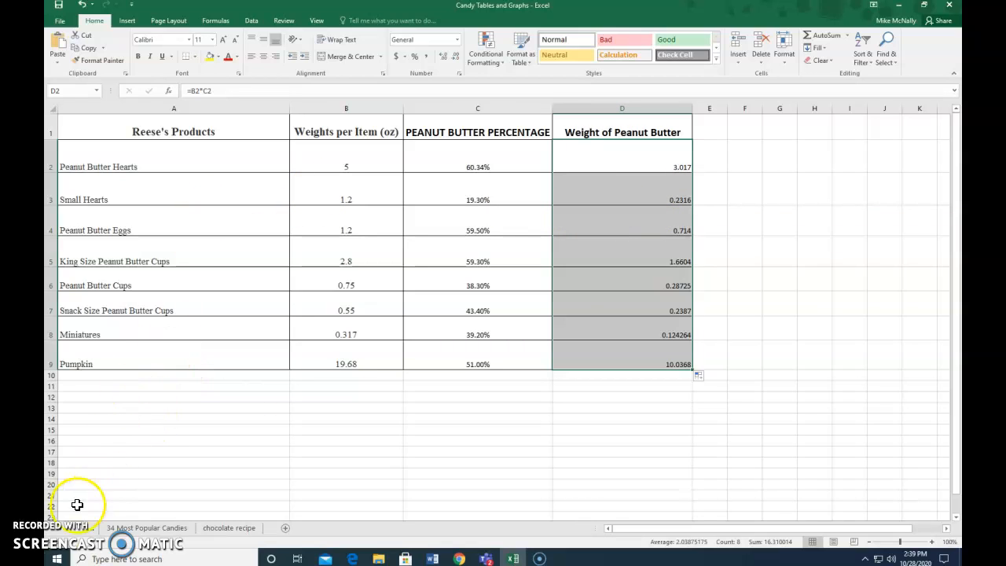